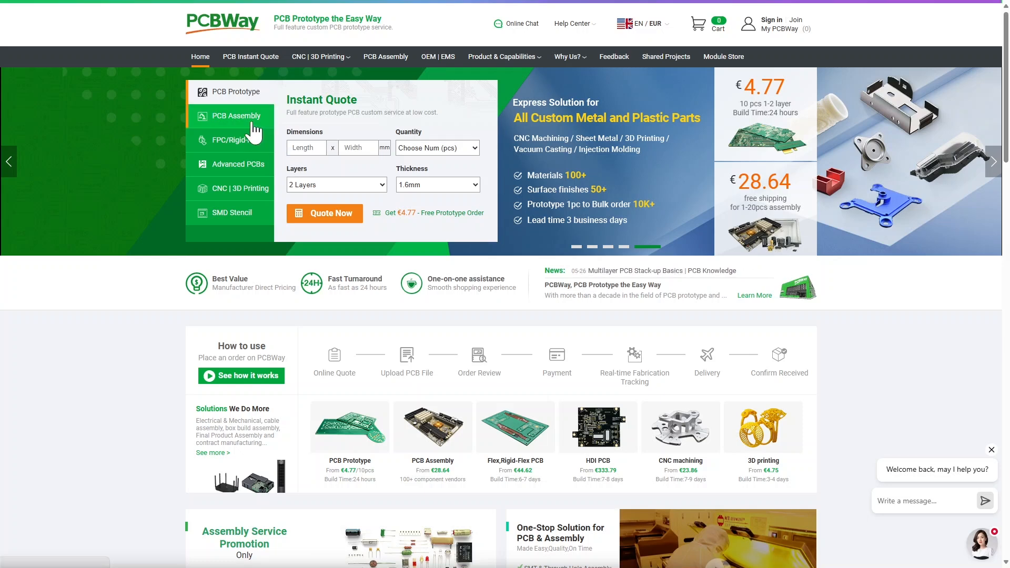
mouse_move(280, 234)
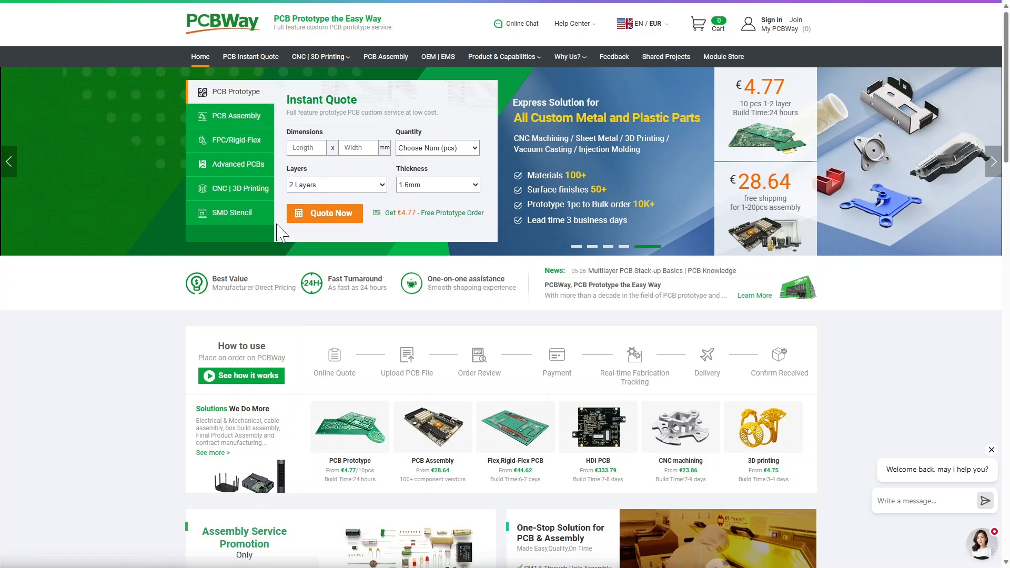
mouse_move(231, 189)
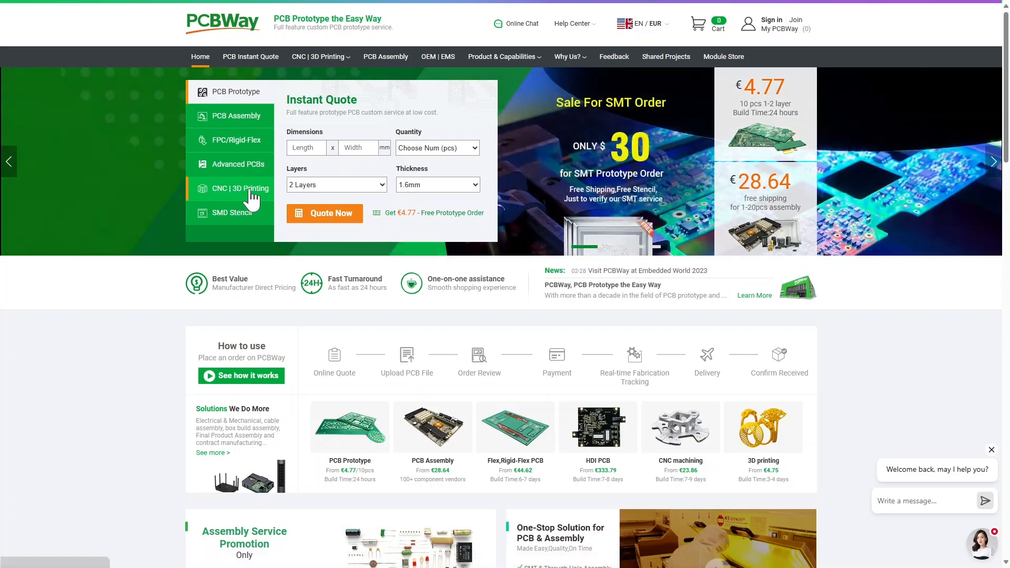
mouse_move(349, 377)
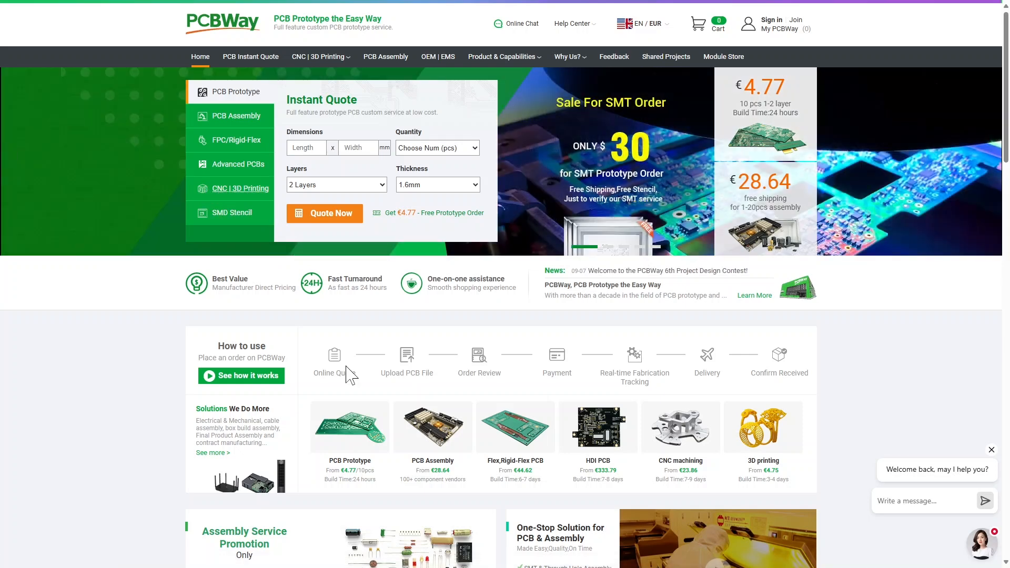